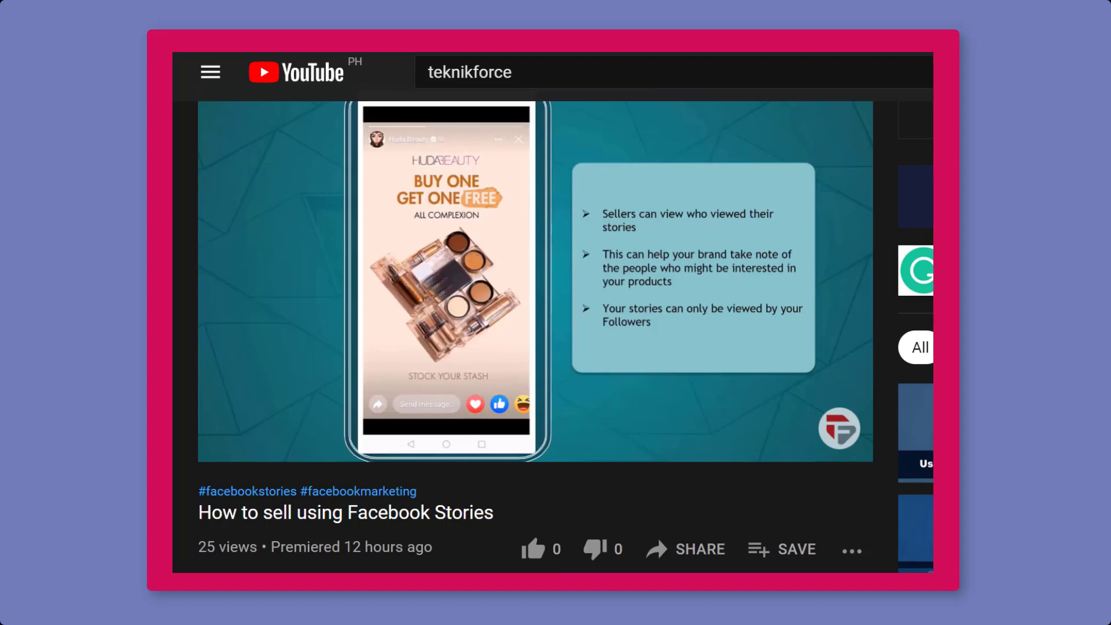
Step: Leave the YouTube Facebook Stories video and land on the facebook.com login page
{"action": "left_click", "coordinate": [533, 549]}
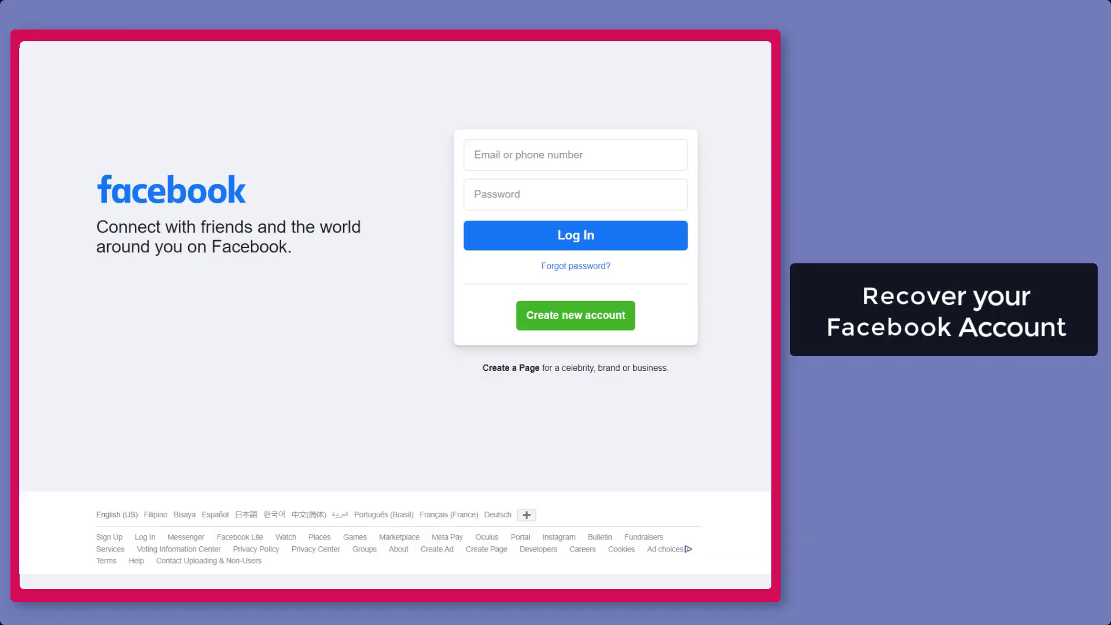
Step: Follow the 'Forgot password?' link on the Facebook login page
{"action": "left_click", "coordinate": [575, 267]}
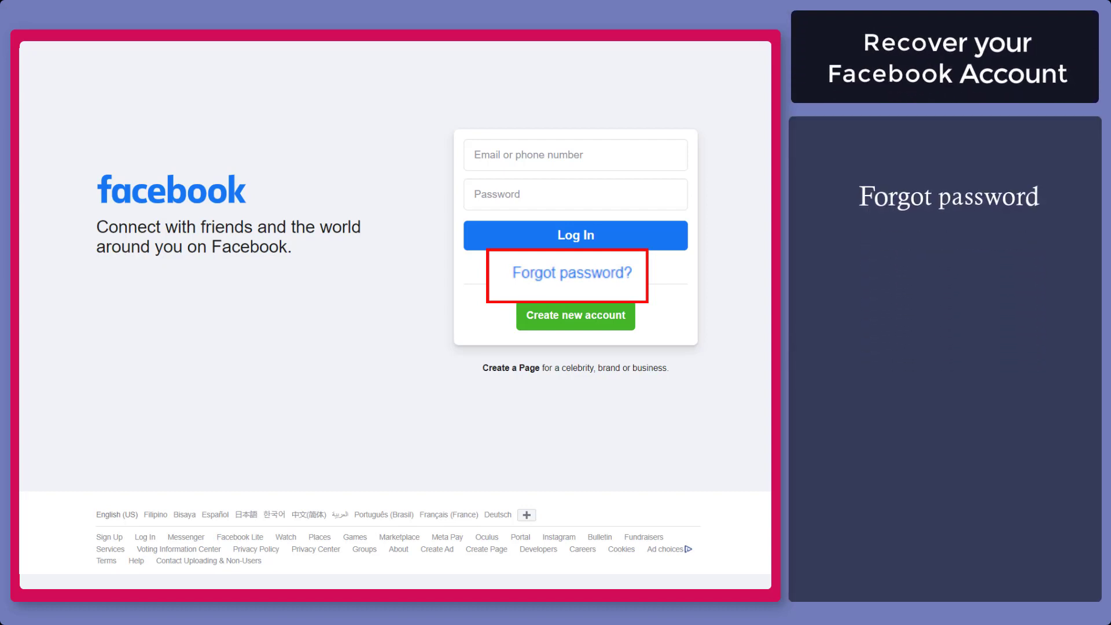
{"action": "left_click", "coordinate": [566, 274]}
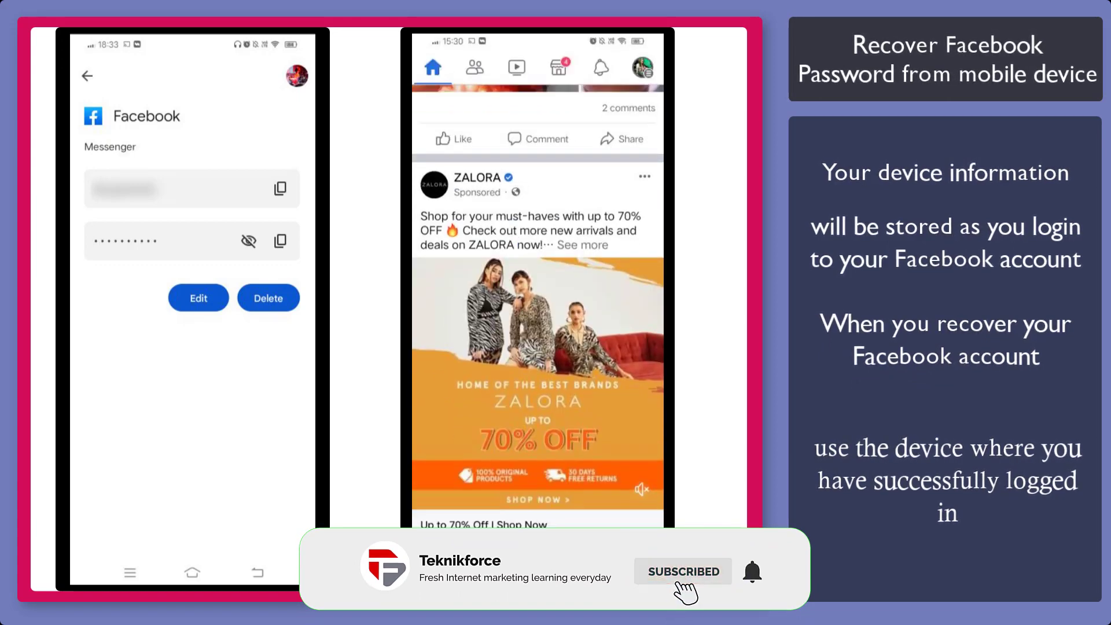
Step: Reach Google Account management from Android Settings > Google and get past the protection intro
{"action": "scroll", "scroll_direction": "down", "scroll_amount": 3}
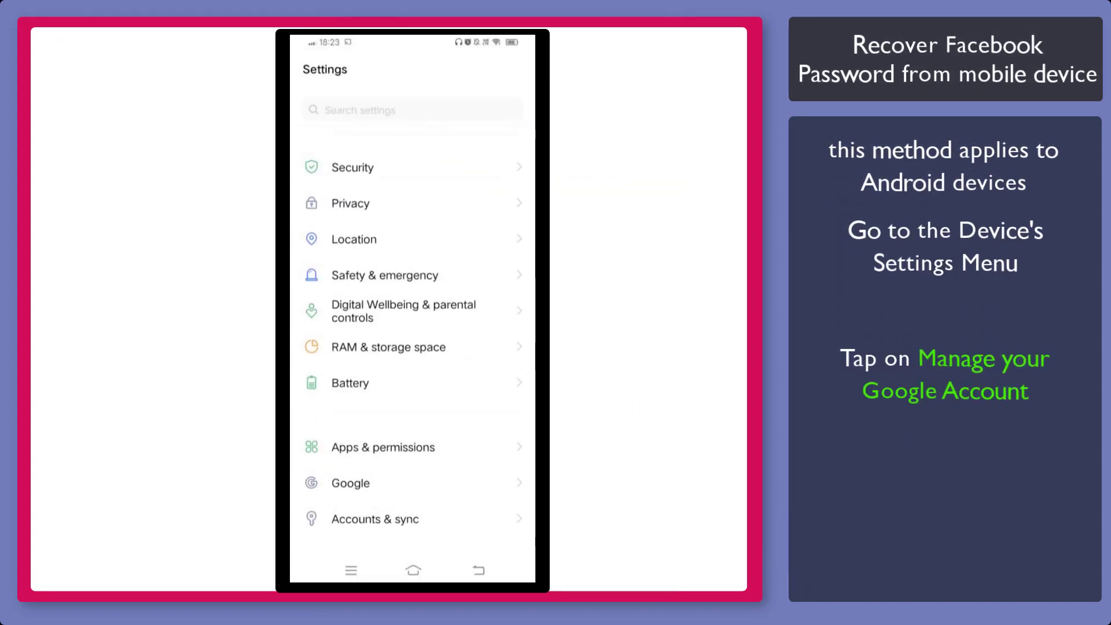
{"action": "left_click", "coordinate": [350, 482]}
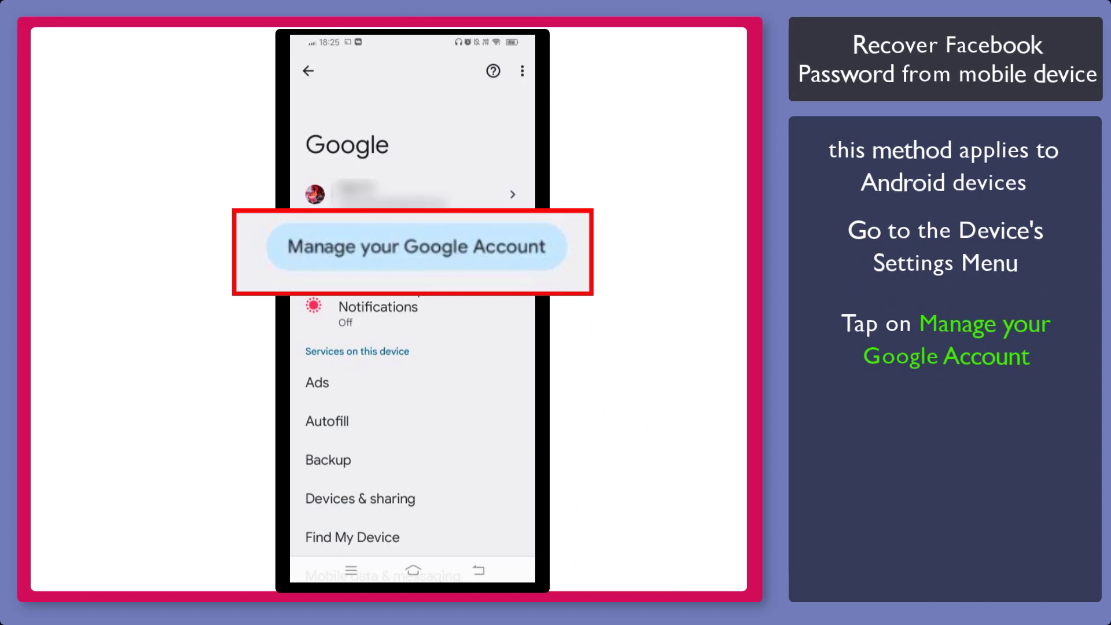
{"action": "left_click", "coordinate": [412, 246]}
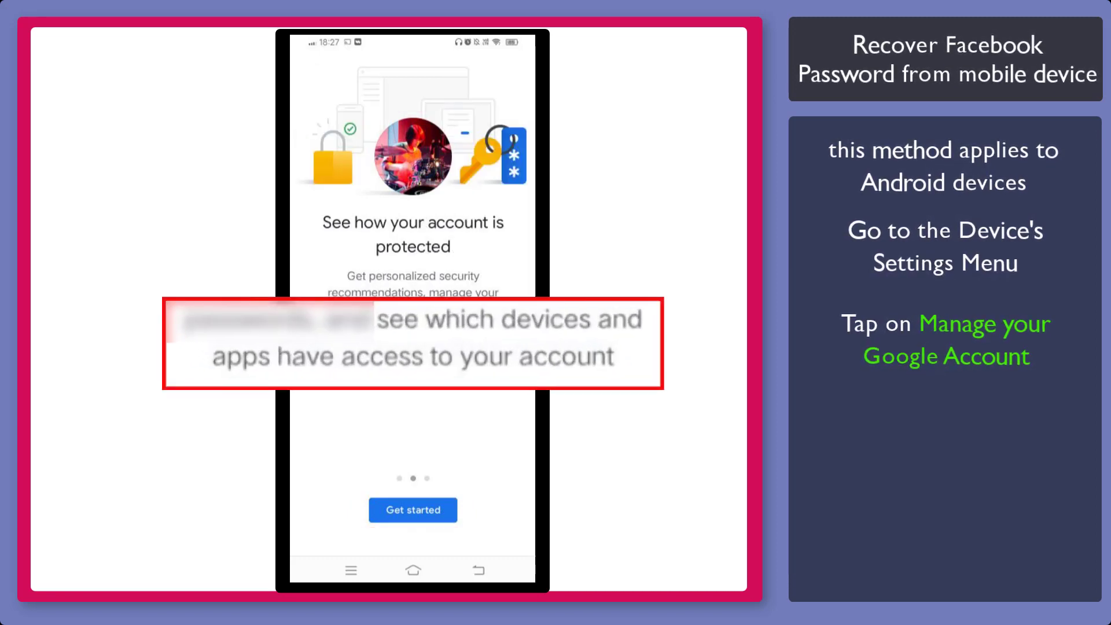
{"action": "left_click", "coordinate": [412, 510]}
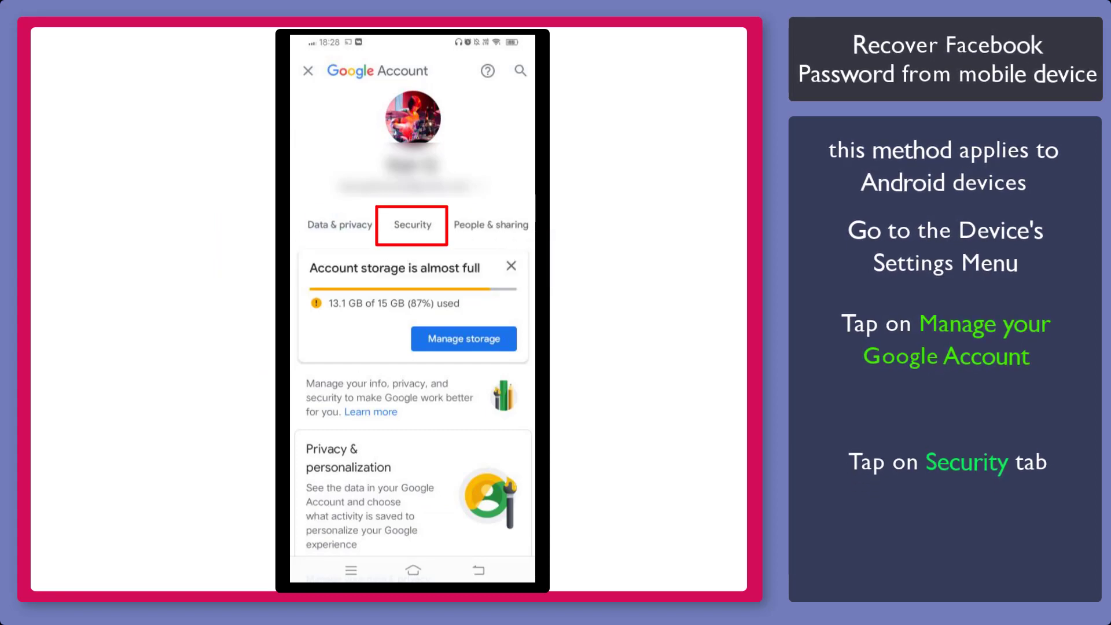
Step: Go to the Security section and into Password Manager with its 3 saved passwords
{"action": "left_click", "coordinate": [412, 224]}
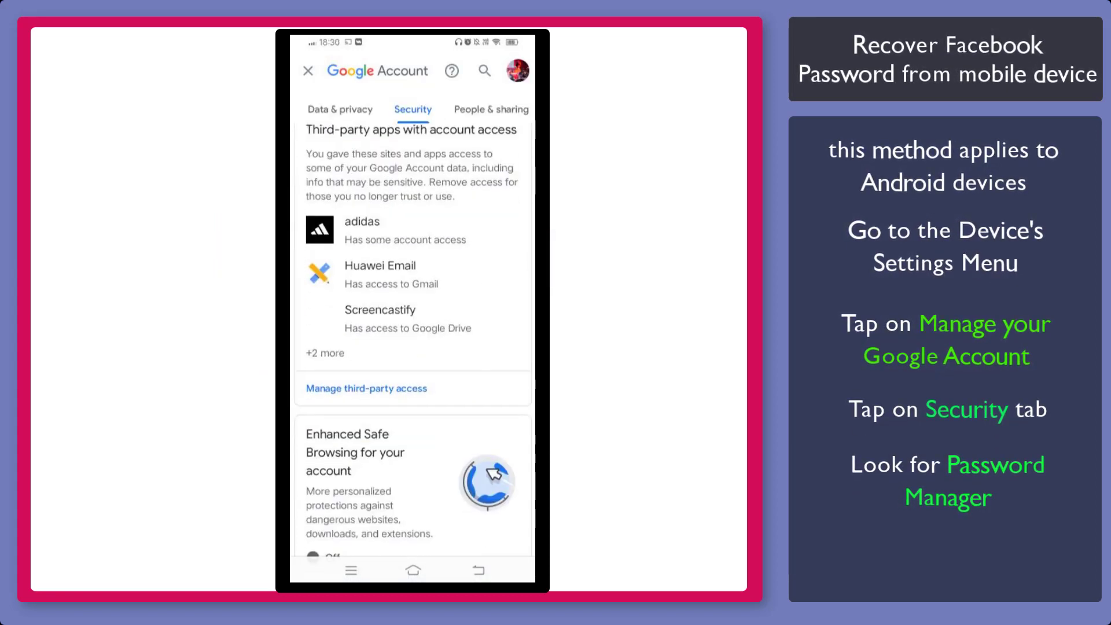
{"action": "scroll", "scroll_direction": "down", "scroll_amount": 3}
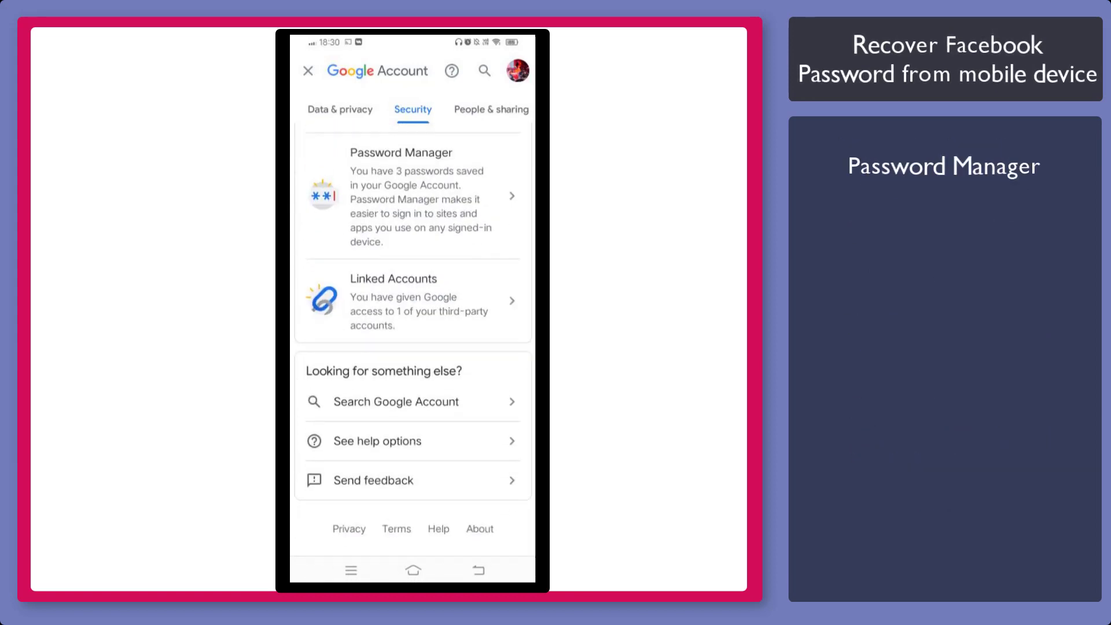
{"action": "left_click", "coordinate": [412, 197]}
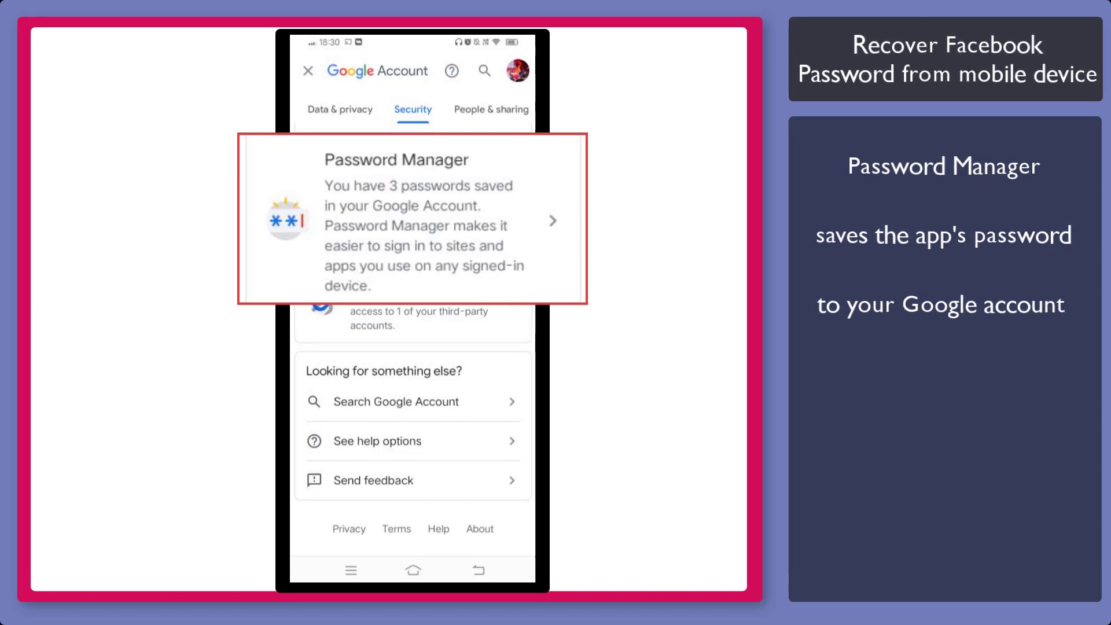
{"action": "left_click", "coordinate": [411, 220]}
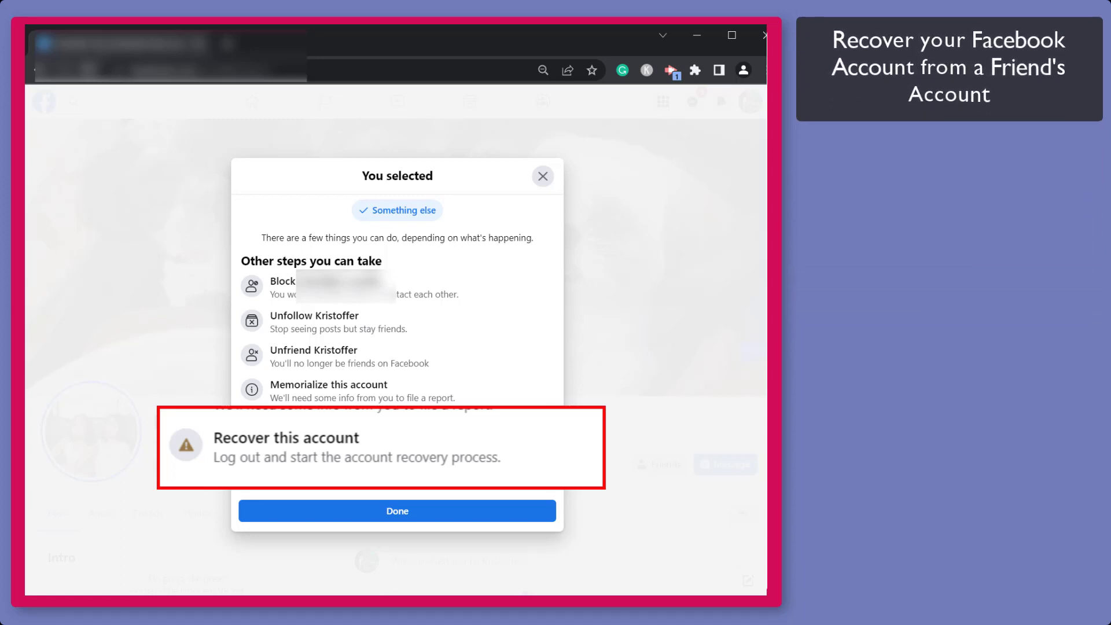
Step: Log in as a friend, find the lost profile and choose 'Recover this account' from its more options
{"action": "left_click", "coordinate": [286, 447]}
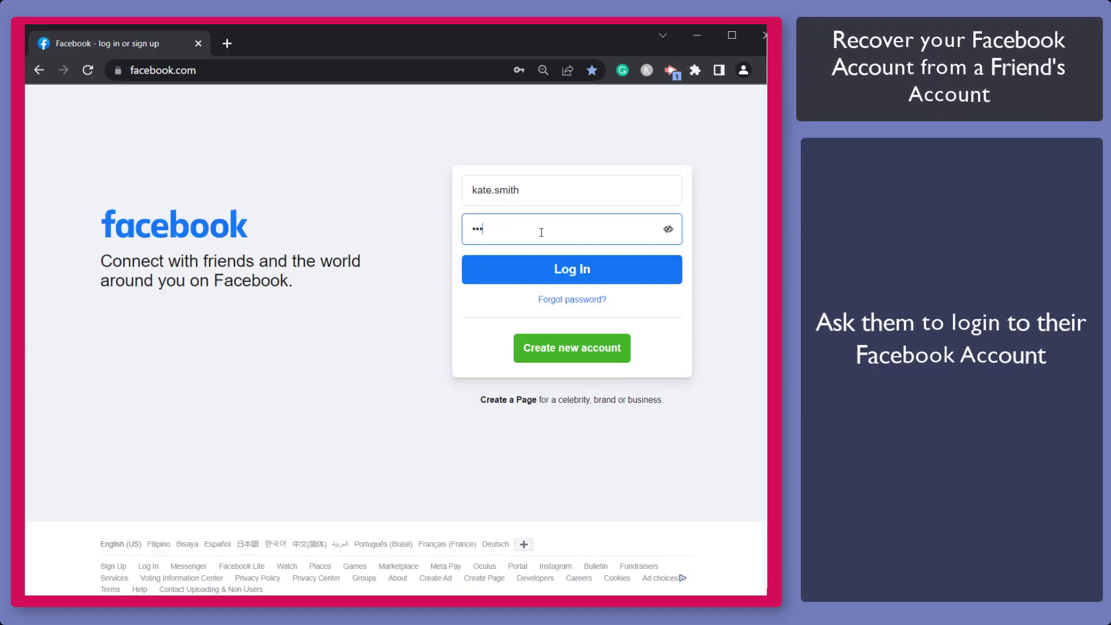
{"action": "left_click", "coordinate": [571, 268]}
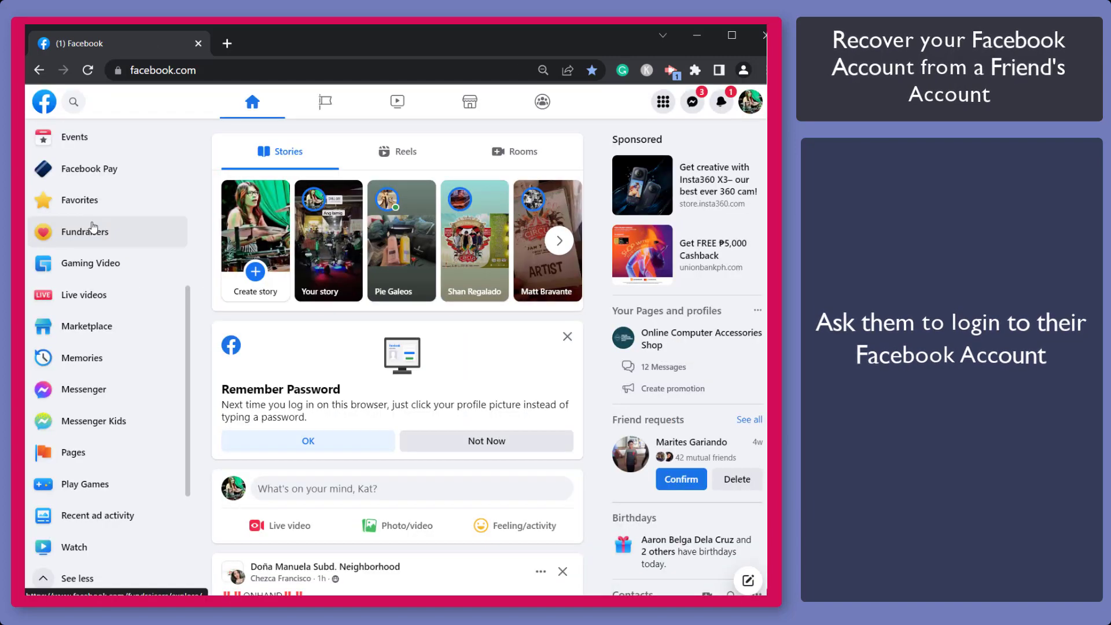
{"action": "type", "text": "kr"}
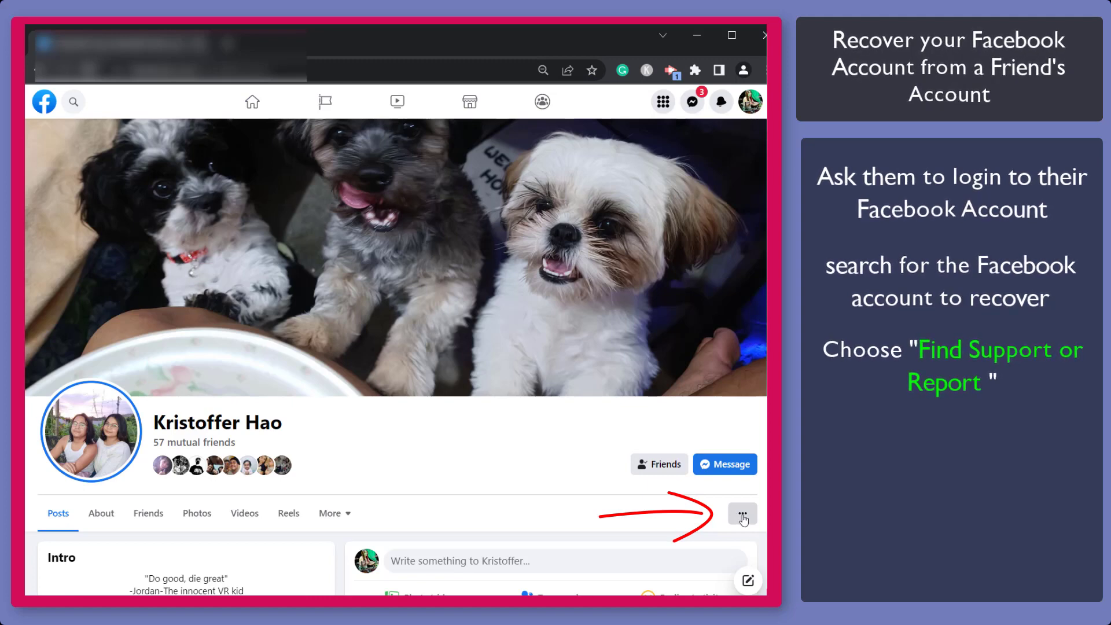
{"action": "left_click", "coordinate": [742, 513]}
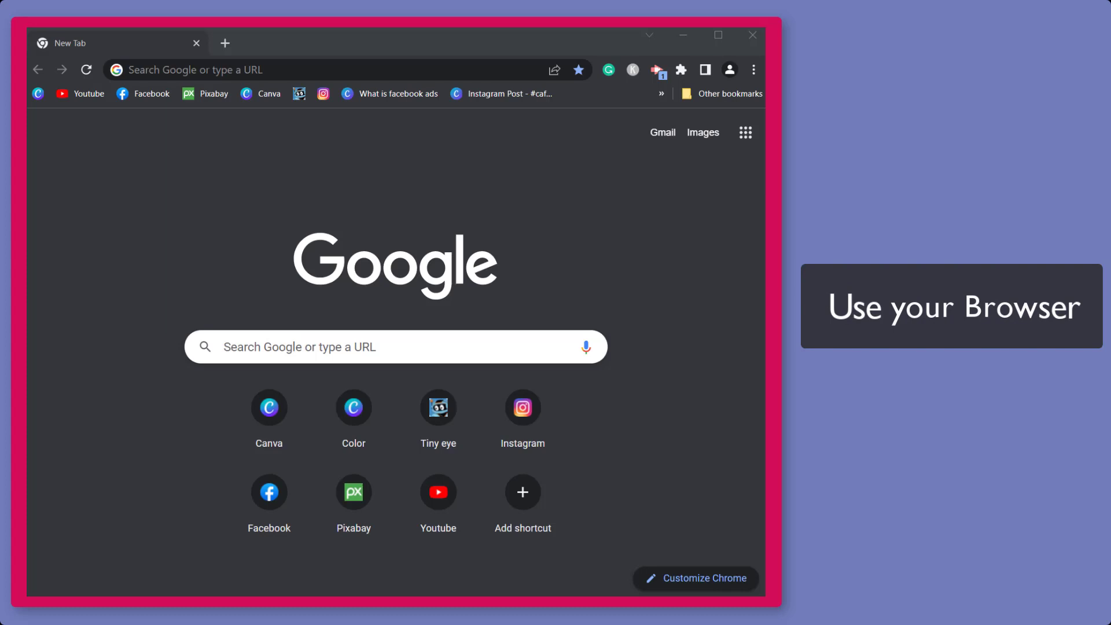
Step: Reach chrome://settings/passwords and start adding a saved password entry for facebook.com
{"action": "left_click", "coordinate": [753, 70]}
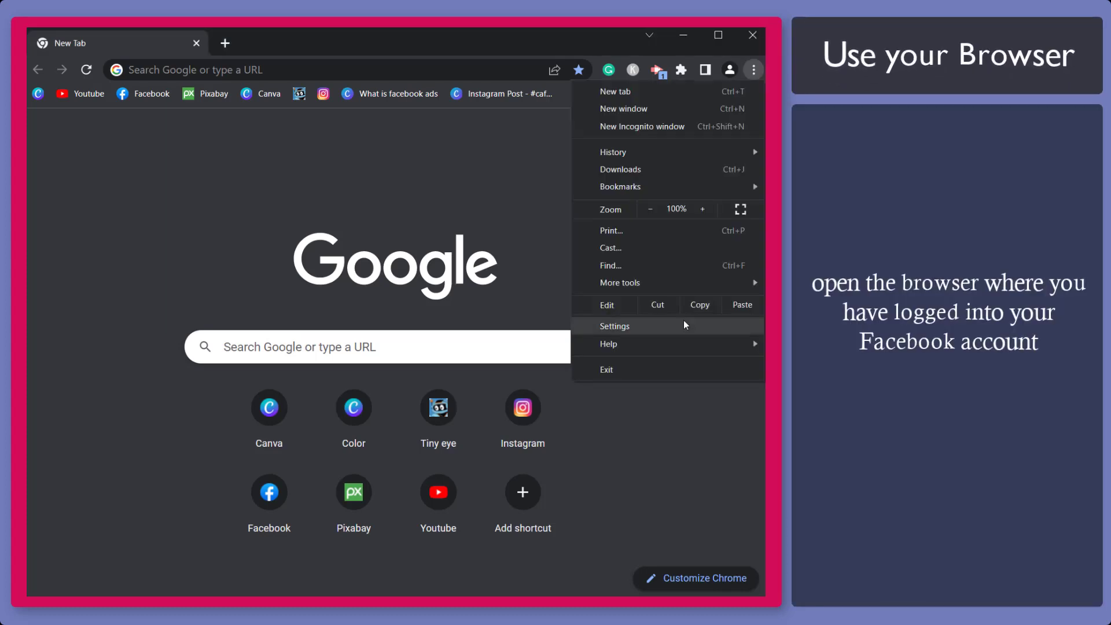
{"action": "left_click", "coordinate": [615, 327]}
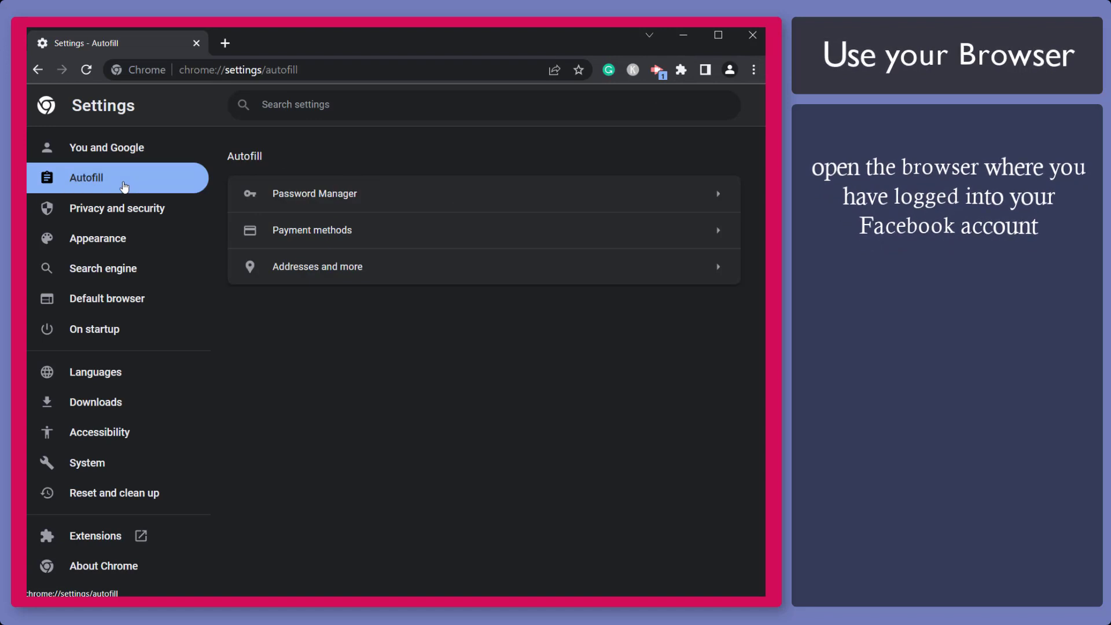
{"action": "left_click", "coordinate": [314, 194]}
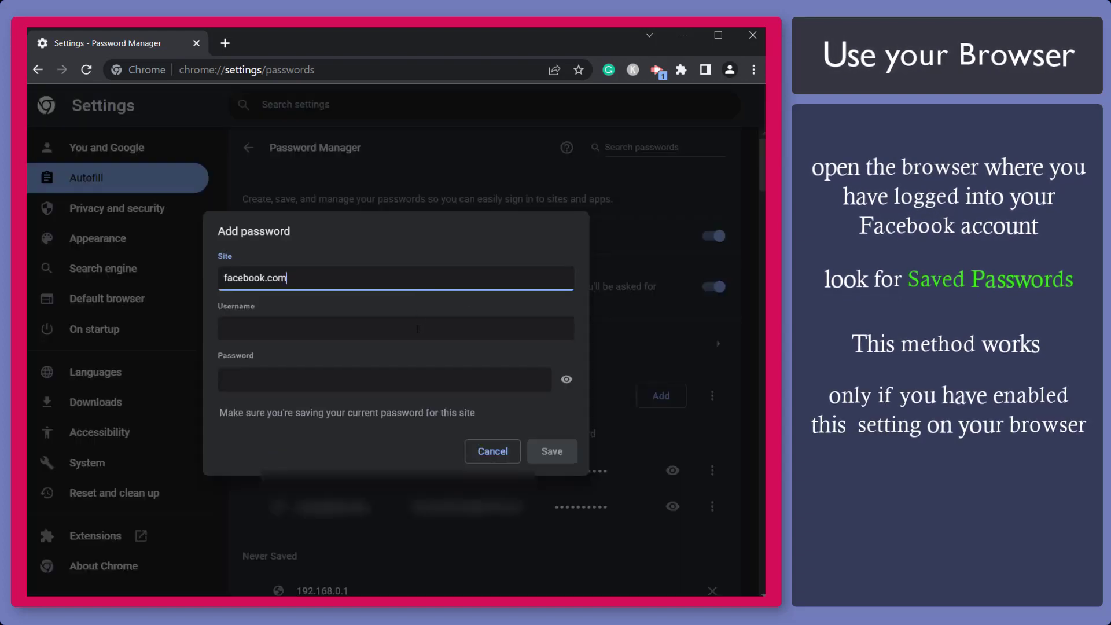
{"action": "left_click", "coordinate": [551, 452]}
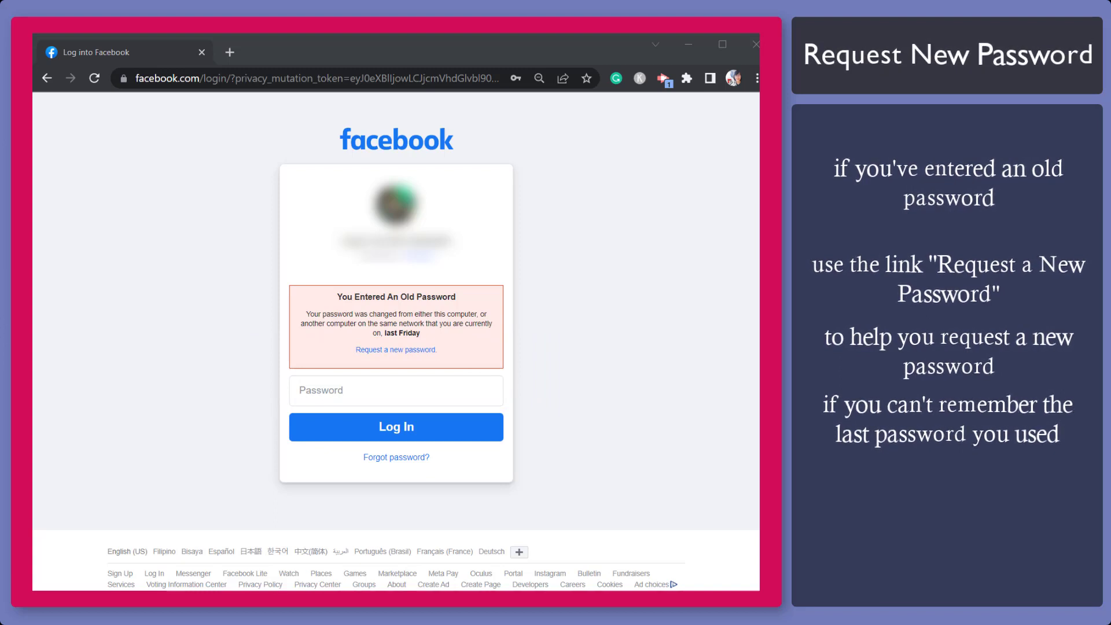
Step: Request a new password, submit the emailed security code and confirm the new password
{"action": "left_click", "coordinate": [395, 350]}
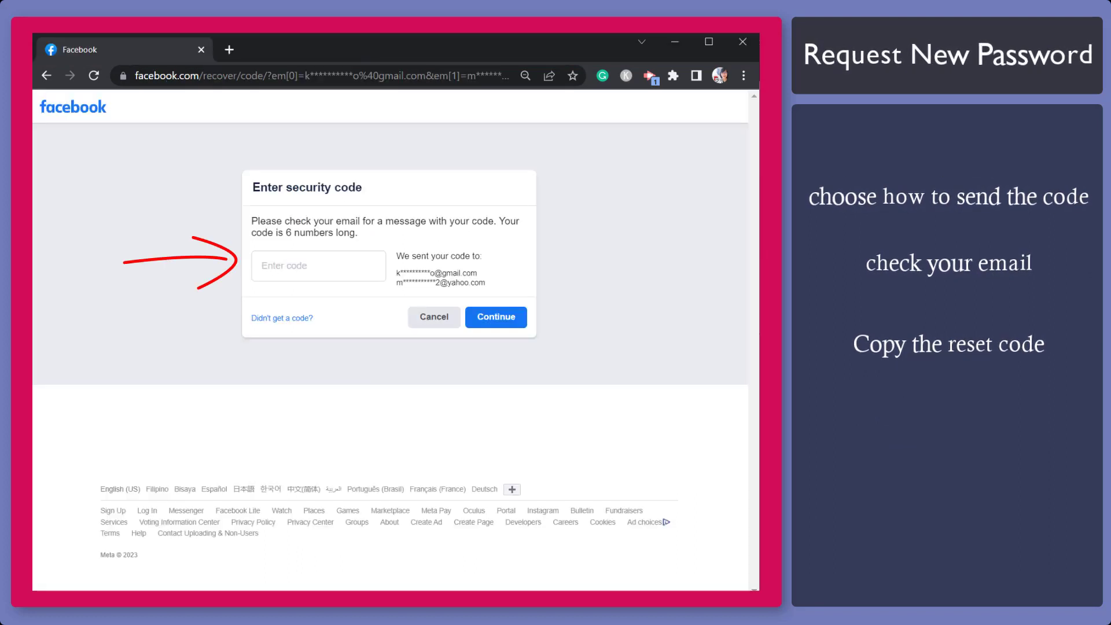
{"action": "left_click", "coordinate": [494, 318]}
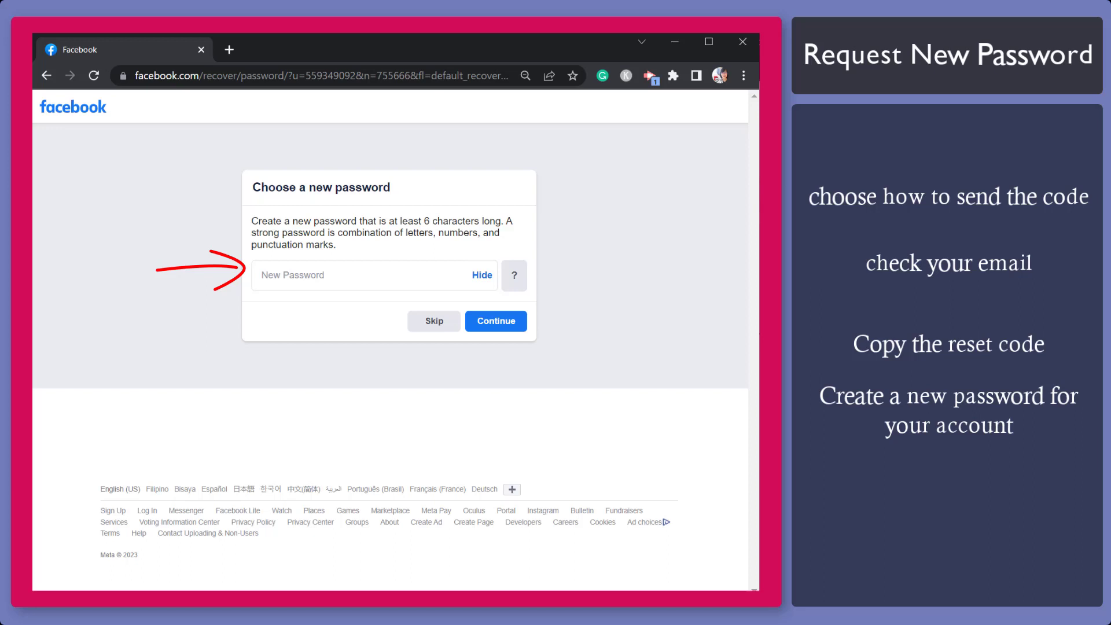
{"action": "left_click", "coordinate": [495, 321]}
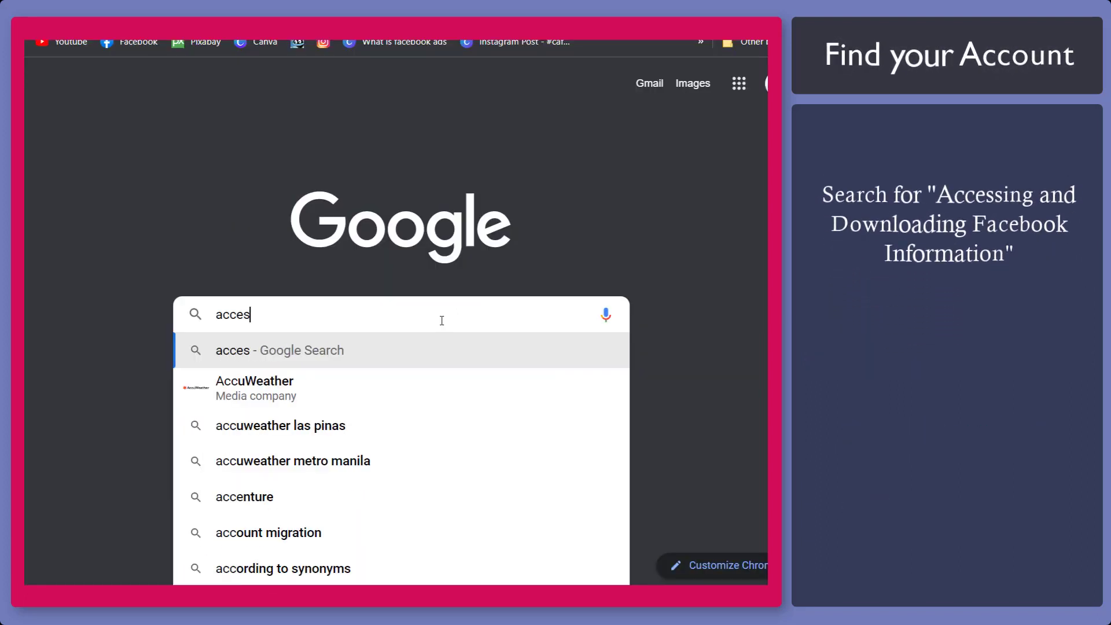
Step: Search Google for 'accessing and downloading' Facebook information toward the Hacked and Fake Accounts help page
{"action": "type", "text": "accessing and downloading"}
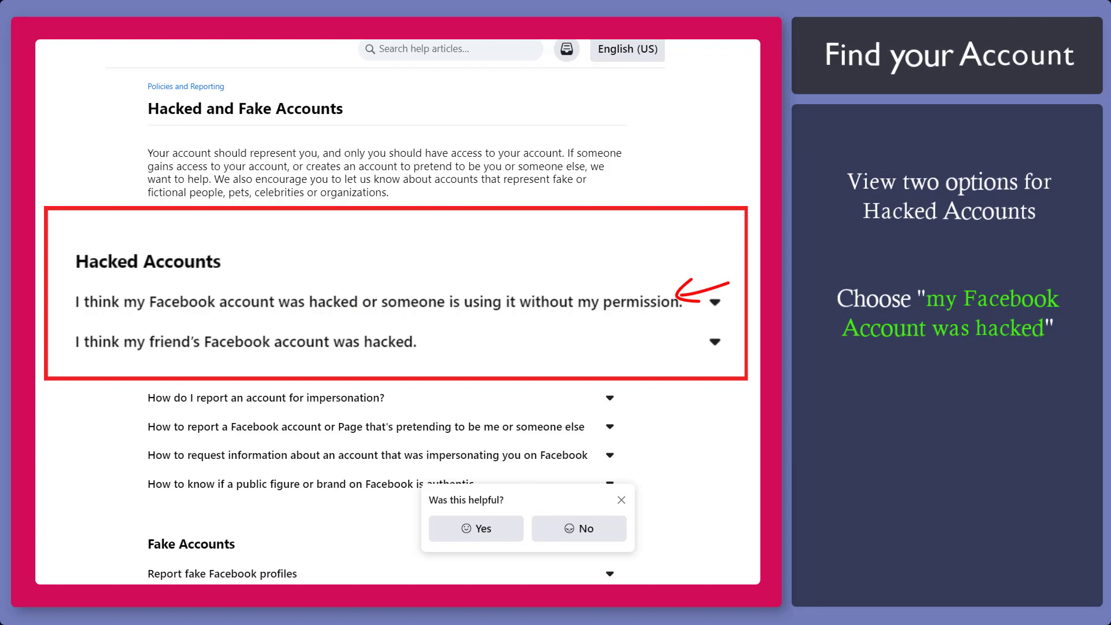
Step: Start the hacked-account guided help and answer that someone else gained access
{"action": "left_click", "coordinate": [383, 301]}
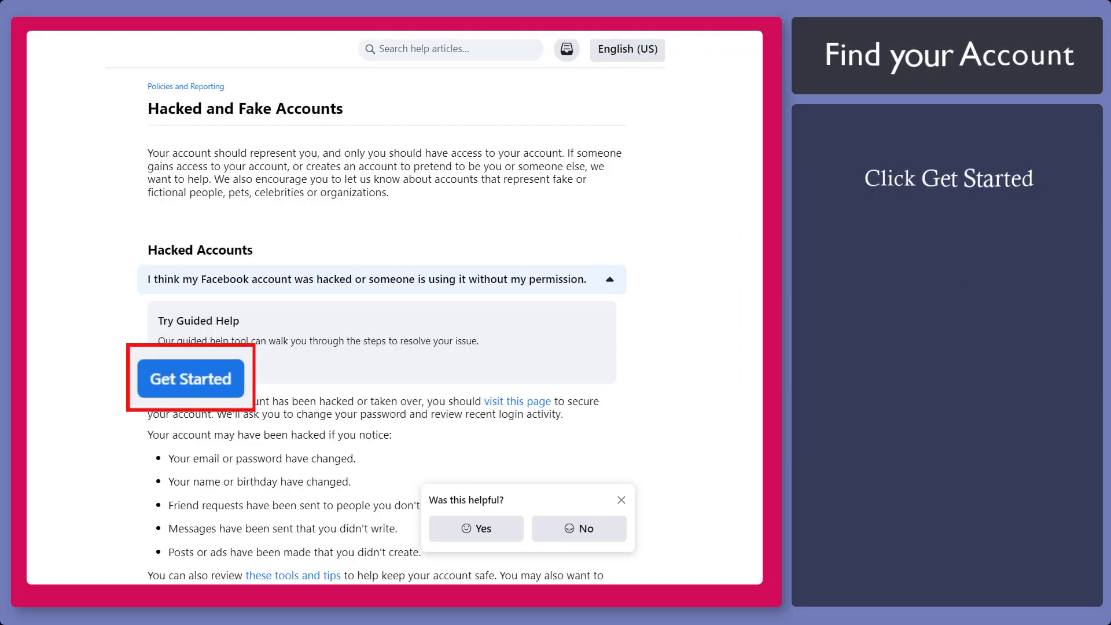
{"action": "left_click", "coordinate": [190, 377]}
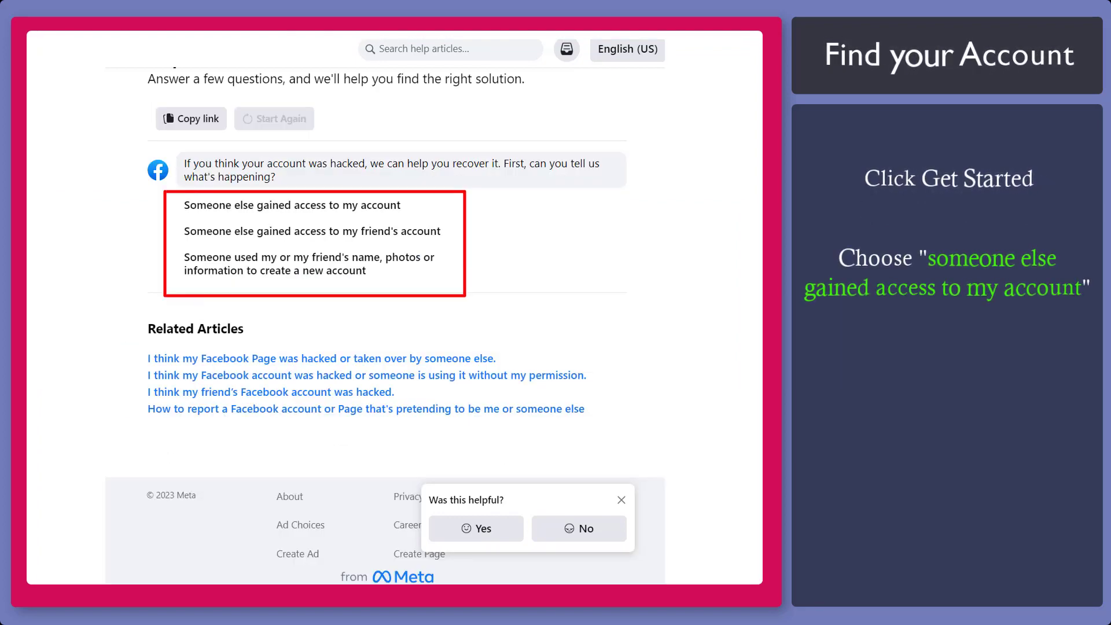
{"action": "left_click", "coordinate": [291, 205]}
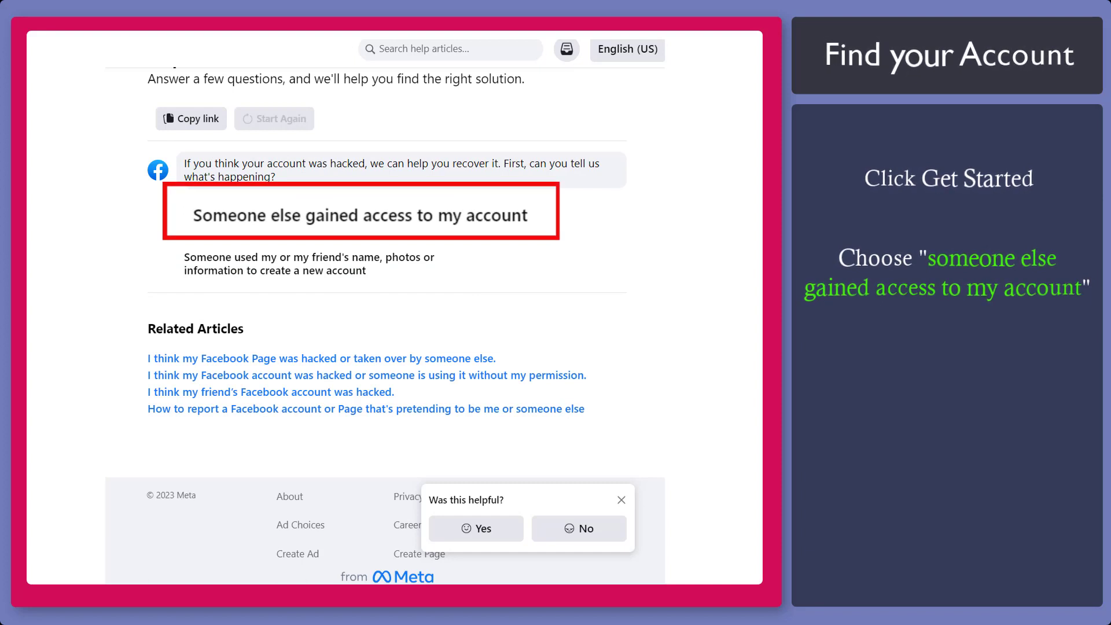
{"action": "left_click", "coordinate": [360, 211]}
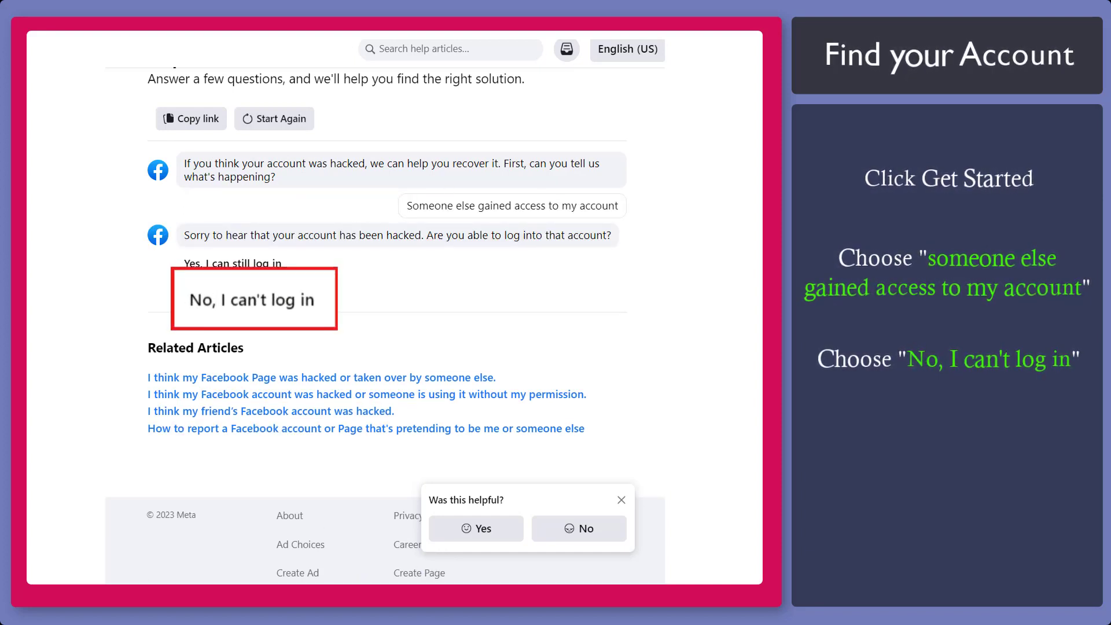
Step: Answer can't log in and no phone/email access, then follow the facebook.com/login/identify link
{"action": "left_click", "coordinate": [253, 298]}
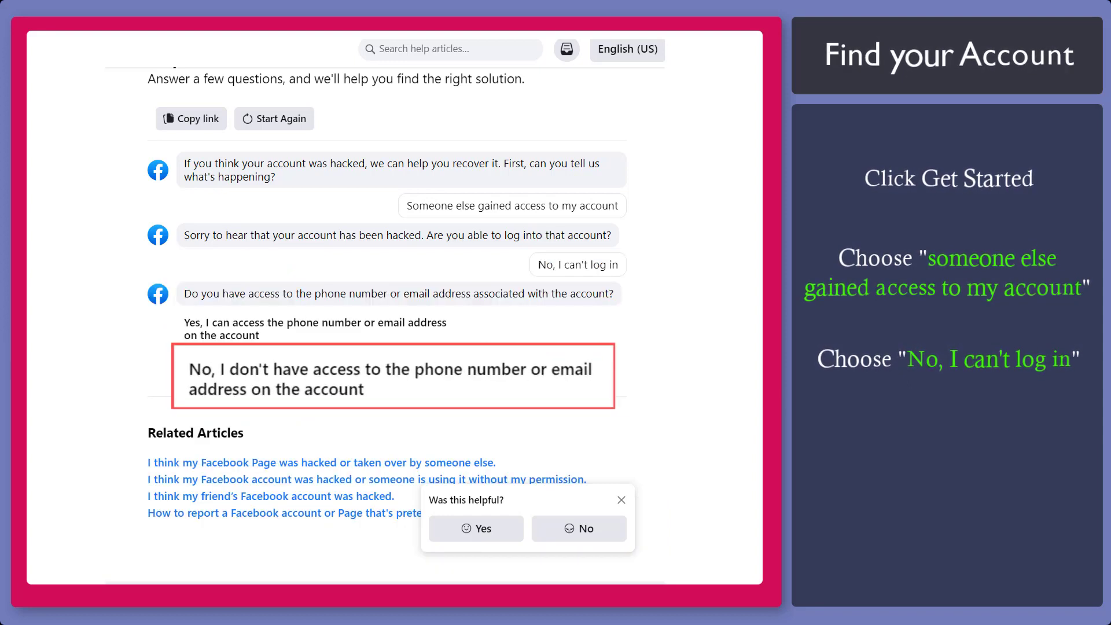
{"action": "left_click", "coordinate": [392, 376]}
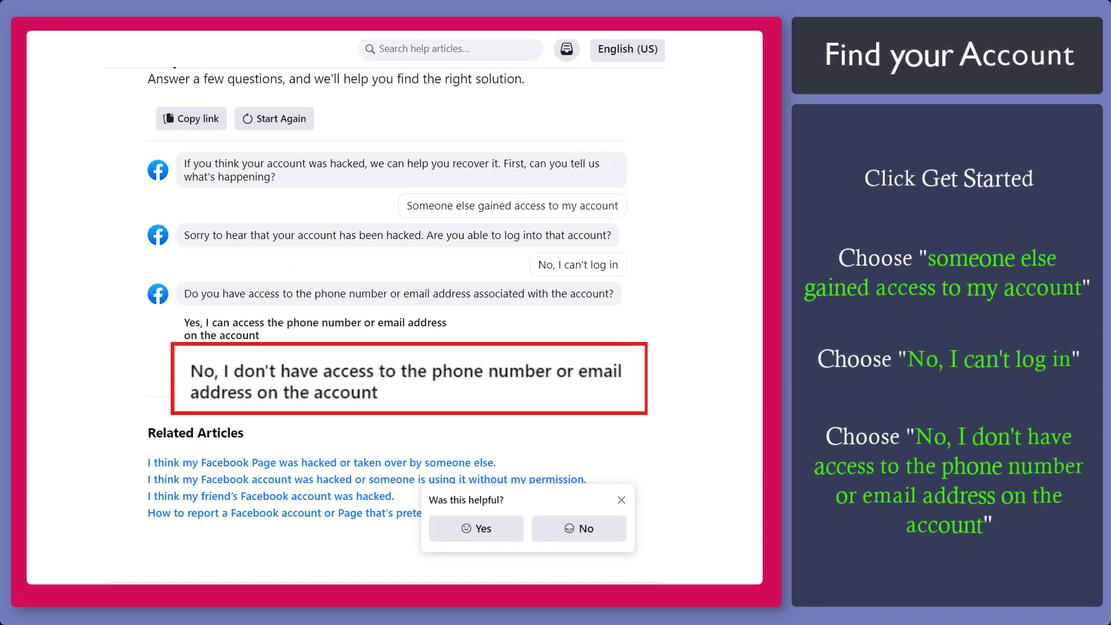
{"action": "left_click", "coordinate": [409, 378]}
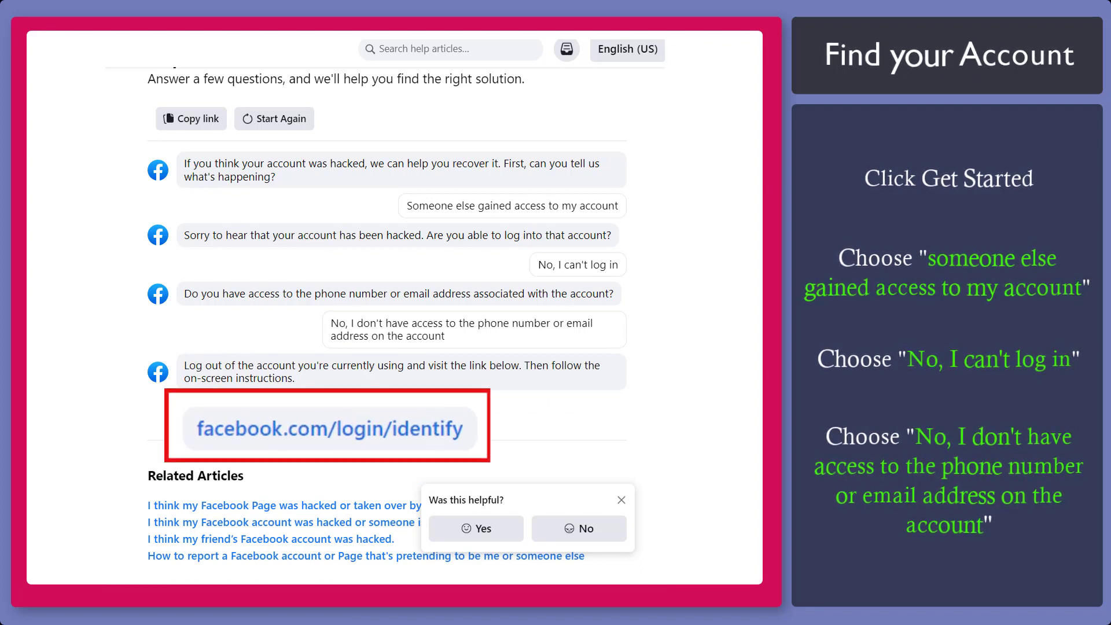
{"action": "left_click", "coordinate": [327, 427]}
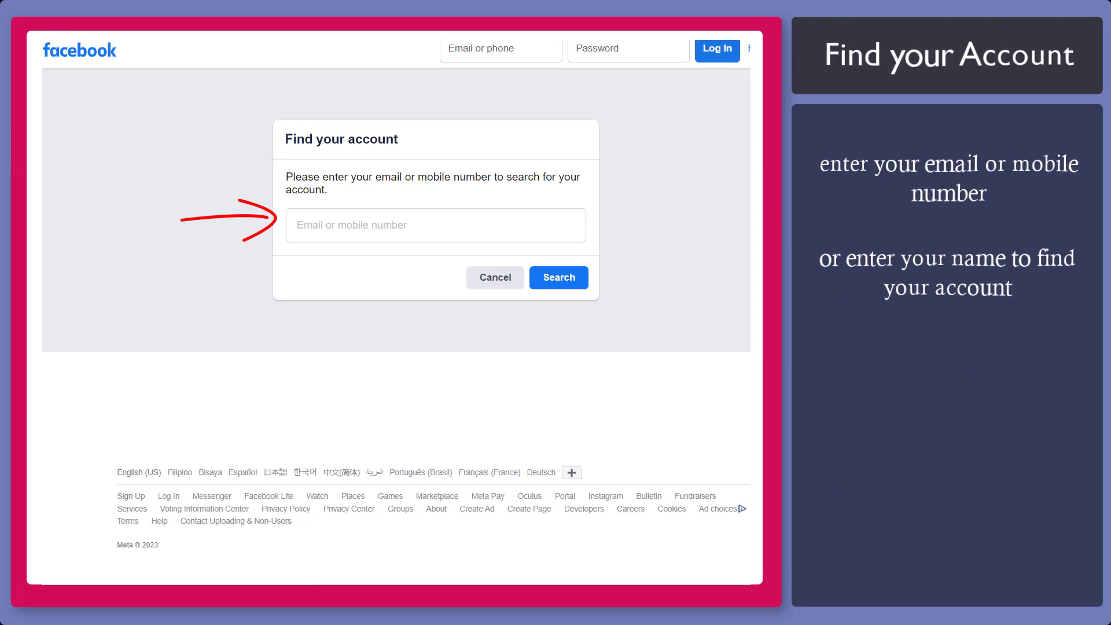
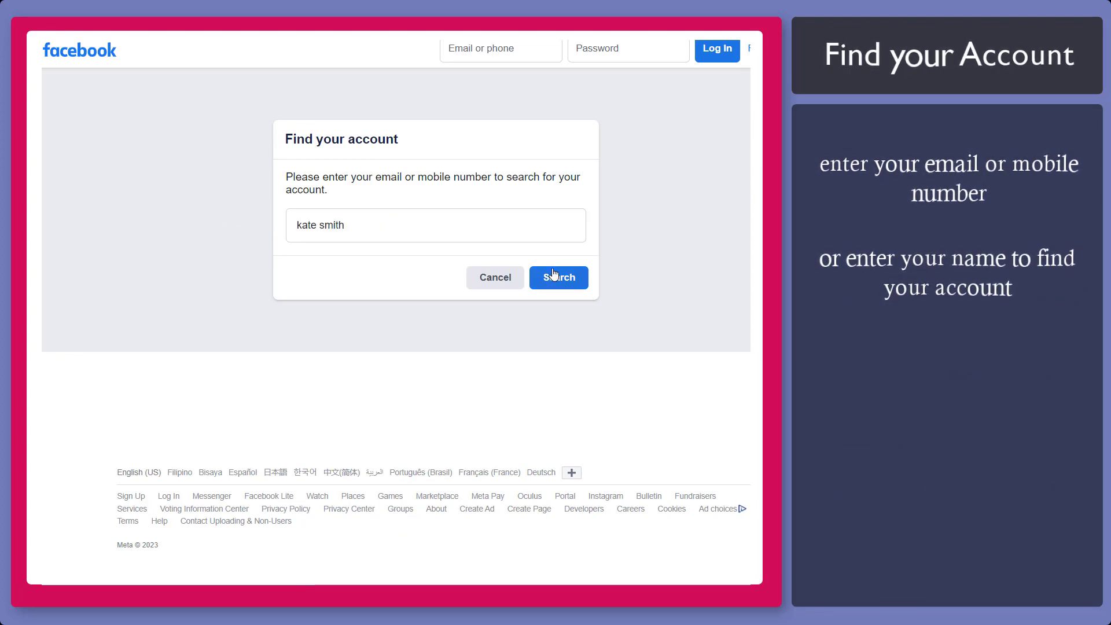
{"action": "left_click", "coordinate": [558, 276]}
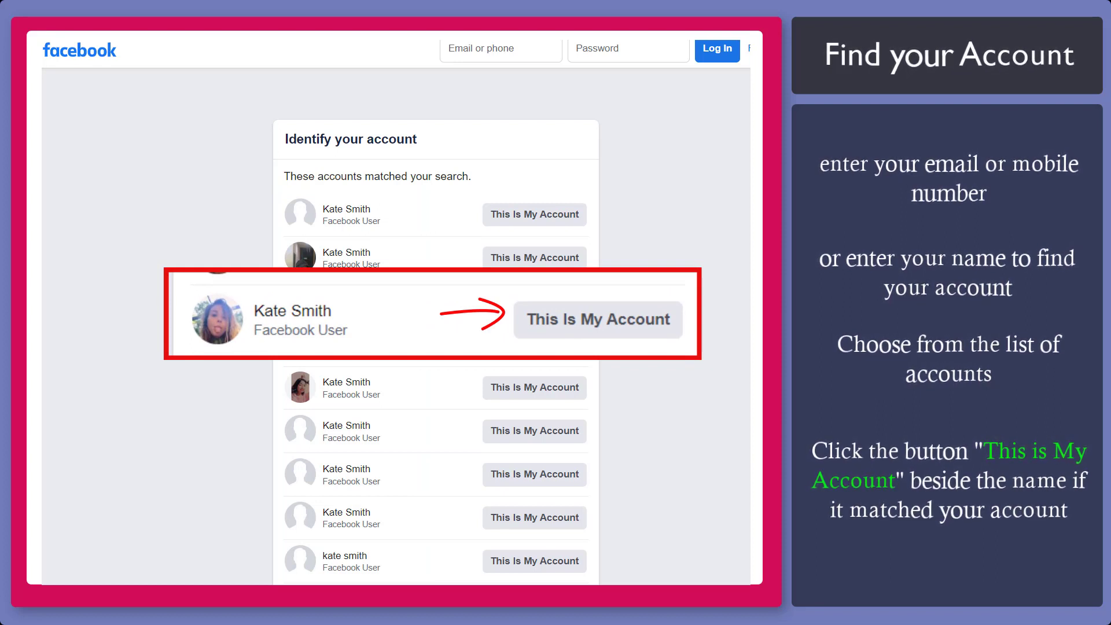
{"action": "scroll", "scroll_direction": "down", "scroll_amount": 3}
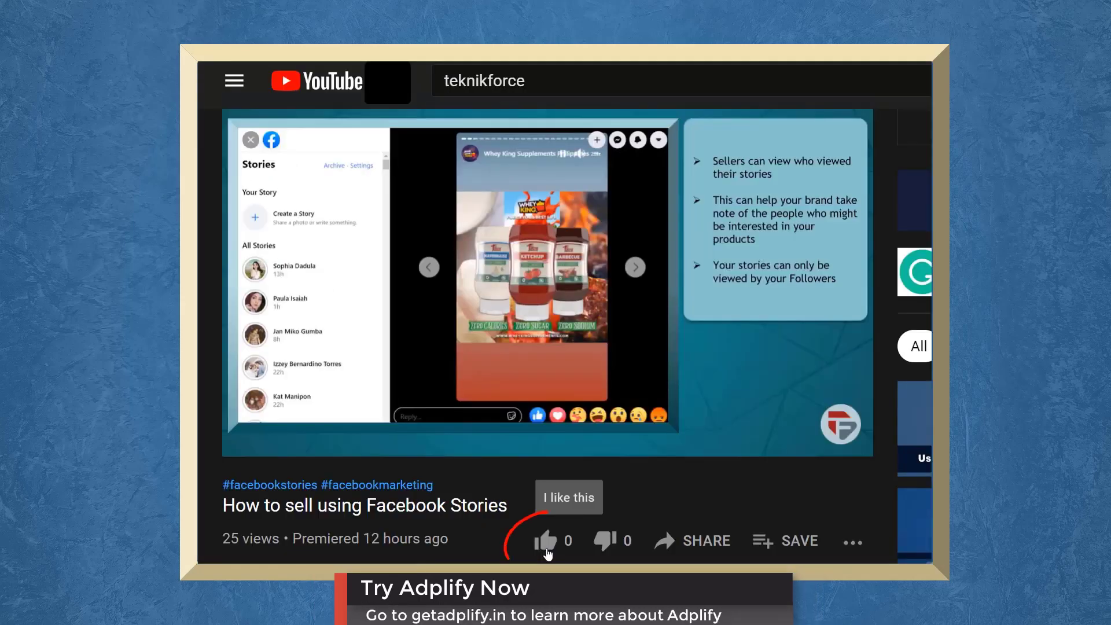
Step: Like the 'How to sell using Facebook Stories' video so it joins Liked videos
{"action": "left_click", "coordinate": [543, 540]}
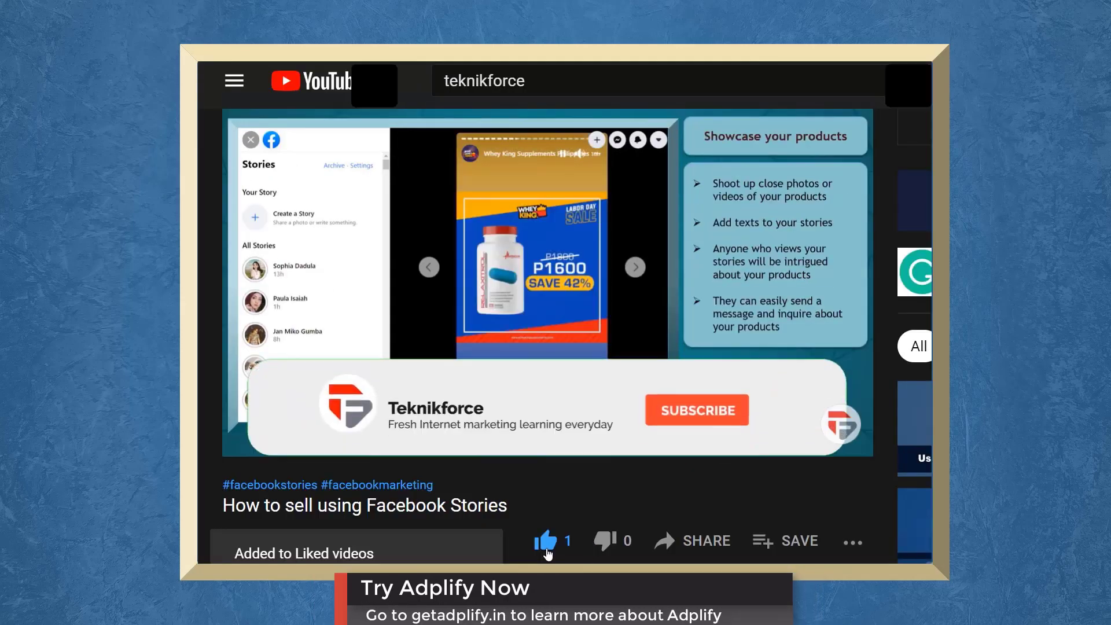